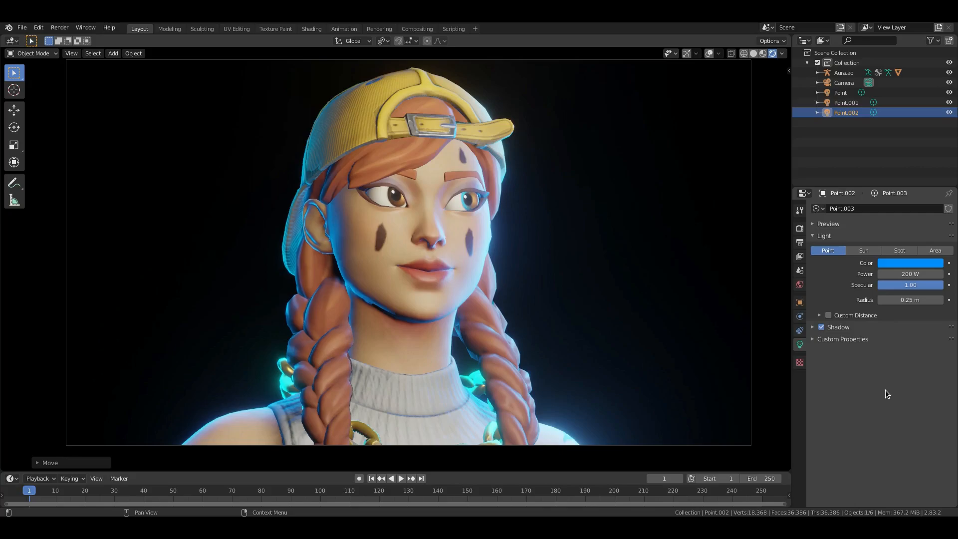
mouse_move(853, 358)
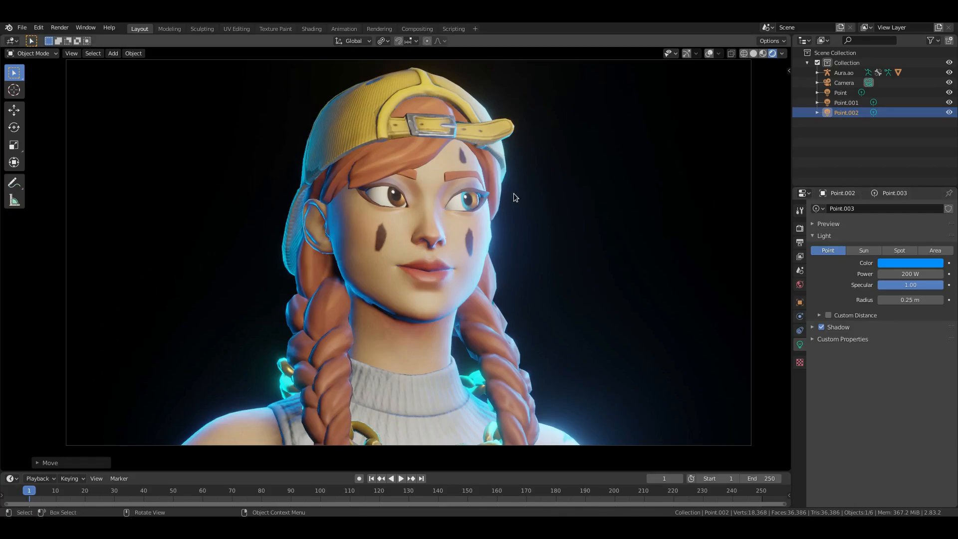
Enable Use Nodes in the Compositing workspace and search for a Viewer node
click(59, 28)
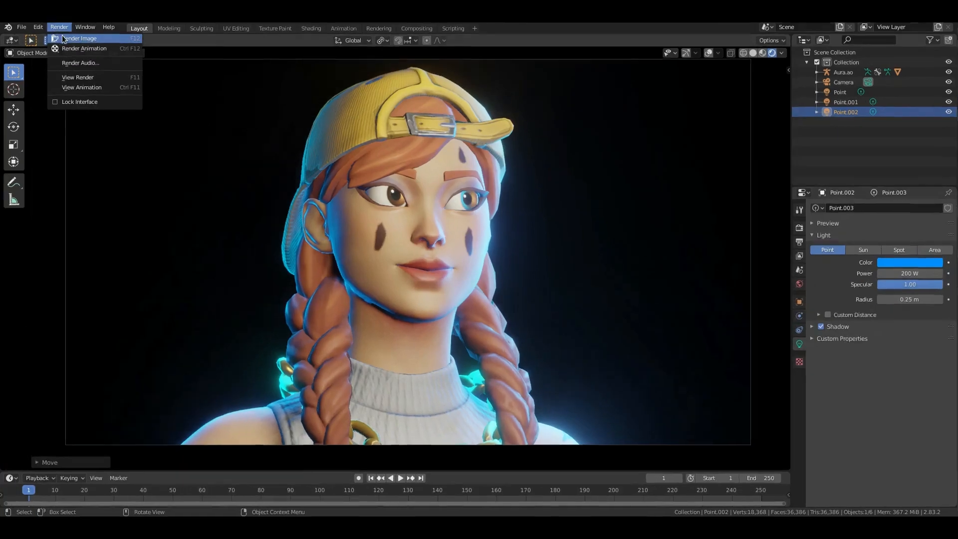
click(78, 37)
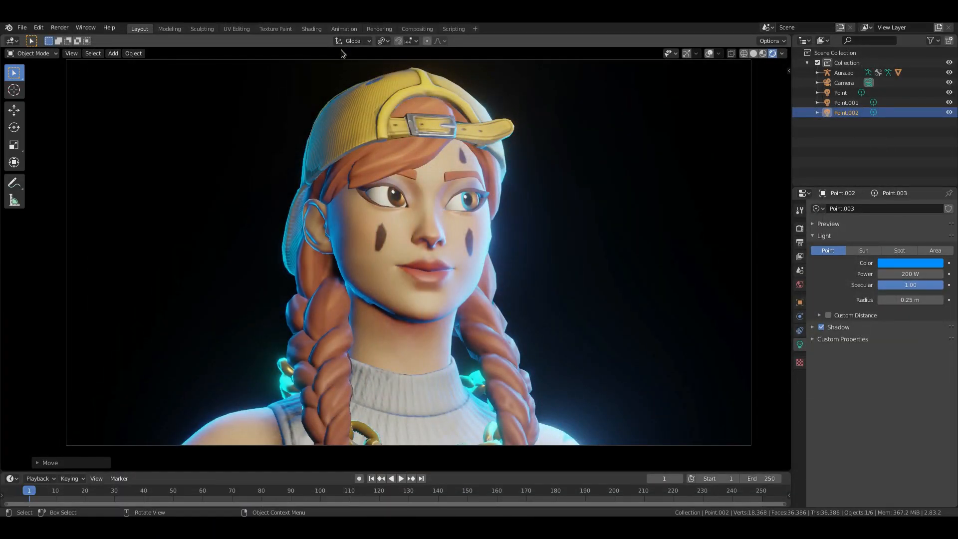
click(417, 29)
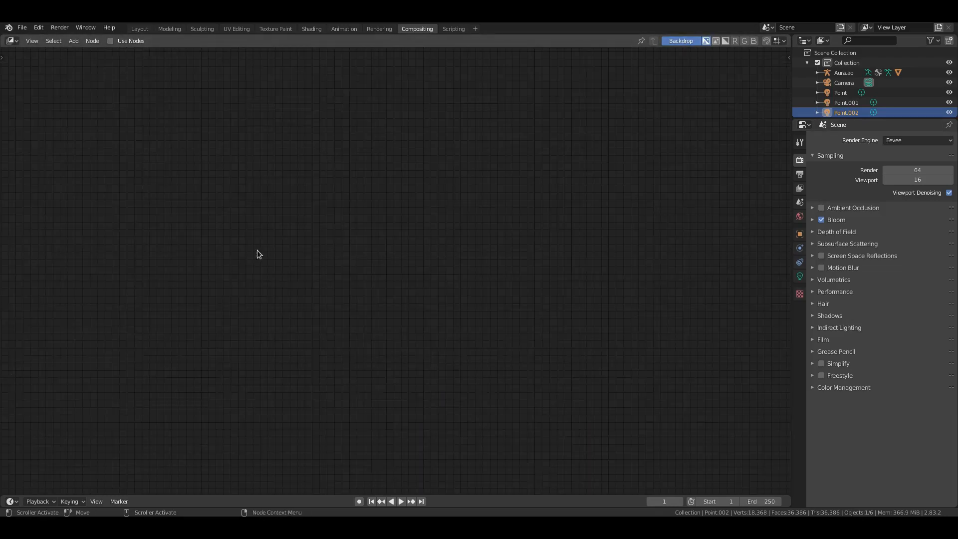
click(111, 41)
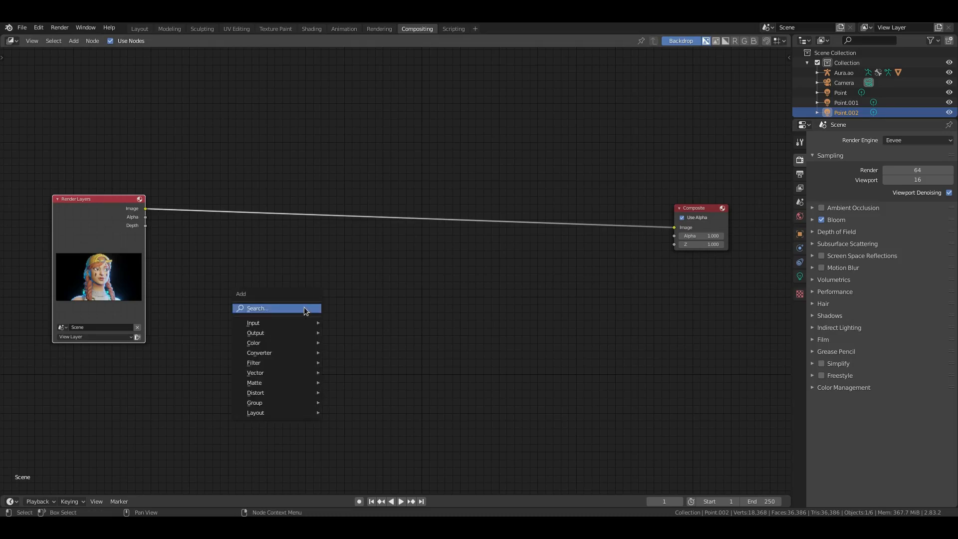
text(view)
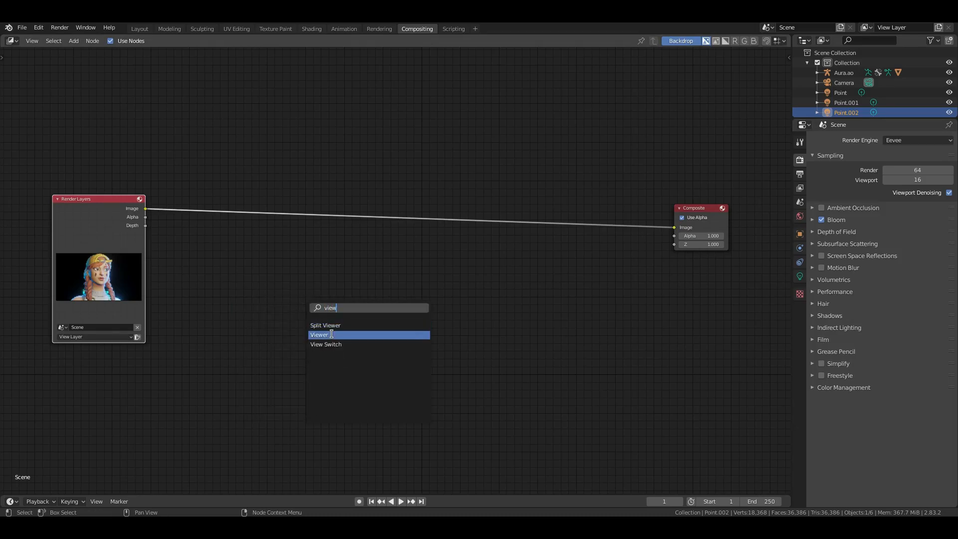
Insert a Viewer node so the rendered portrait shows as the compositor backdrop
click(319, 334)
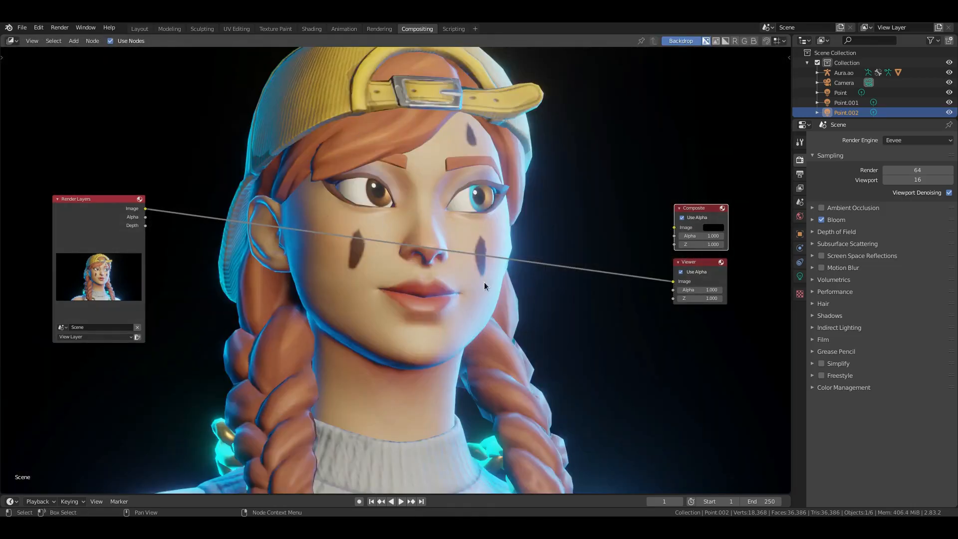
scroll(down, 3)
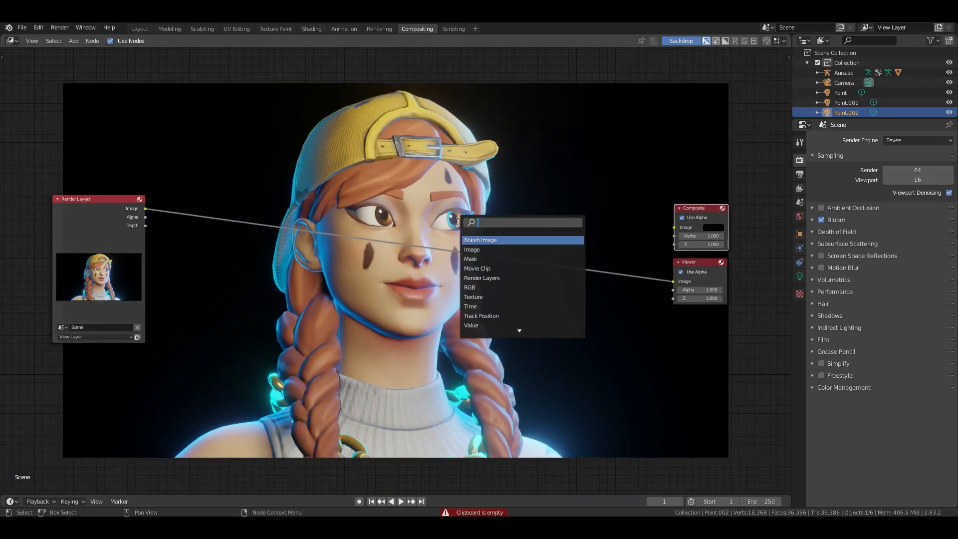
Add a Lens Distortion node on the render link and reset its Distort amount to 0
text(dis)
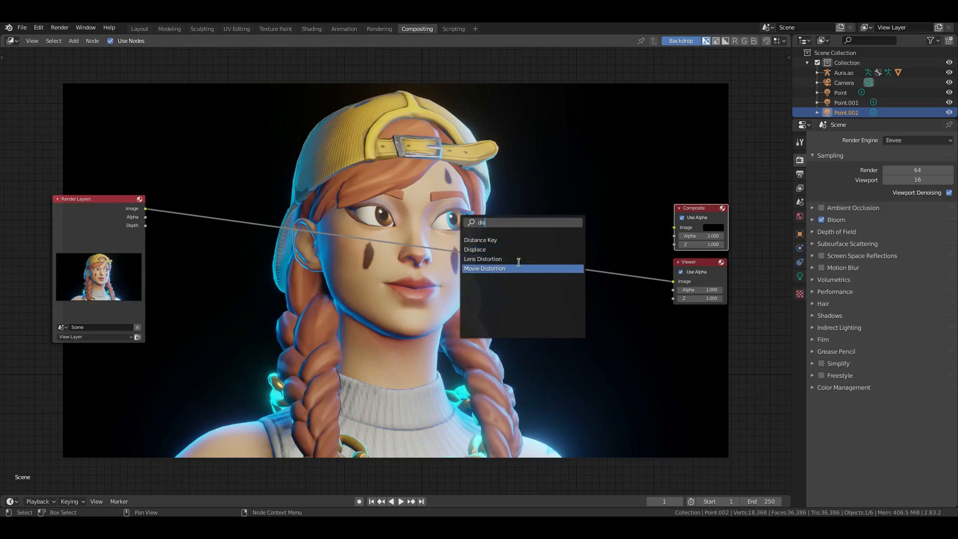
click(483, 259)
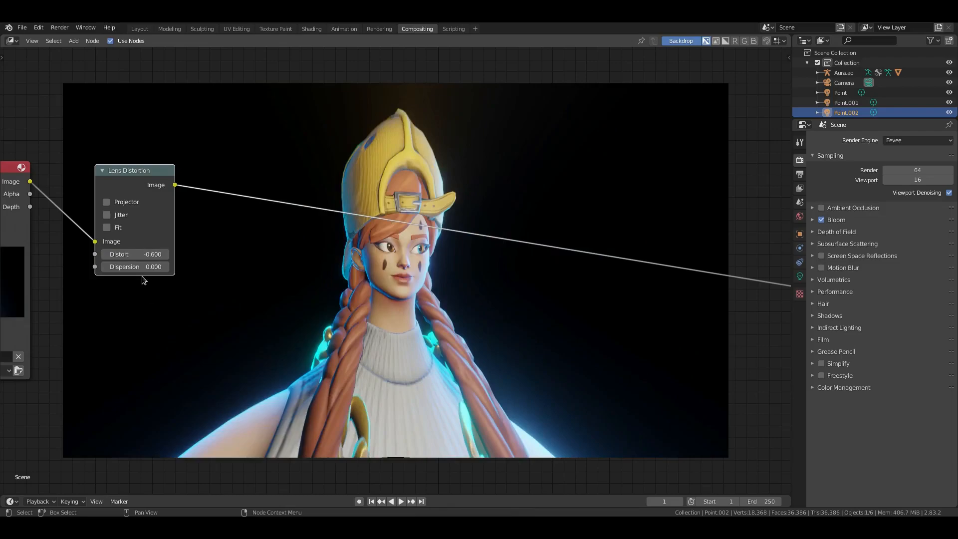
drag(135, 255, 177, 254)
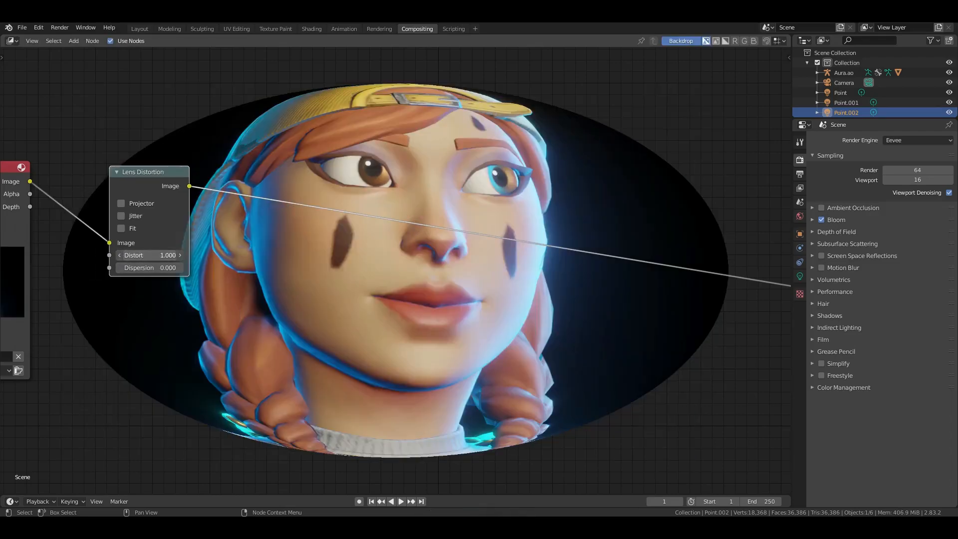
double_click(148, 254)
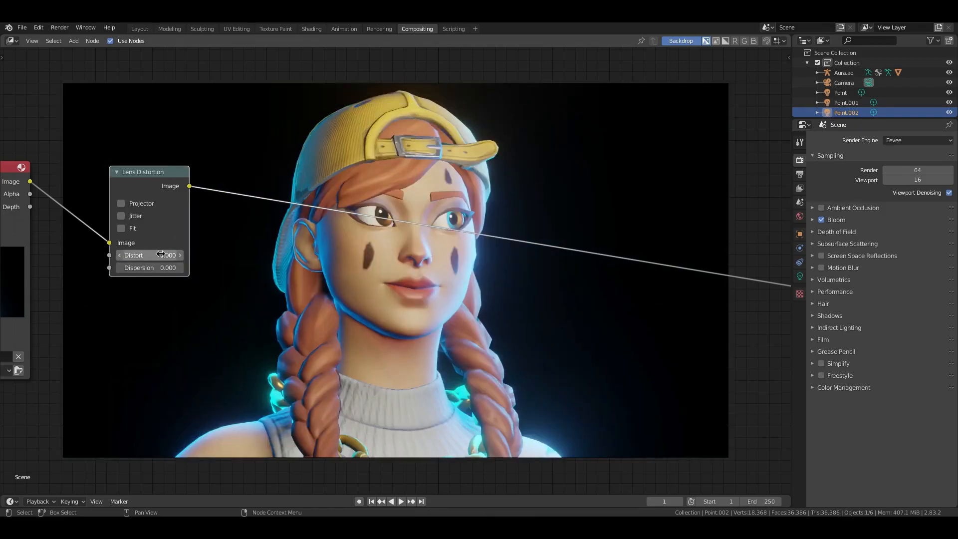
mouse_move(150, 254)
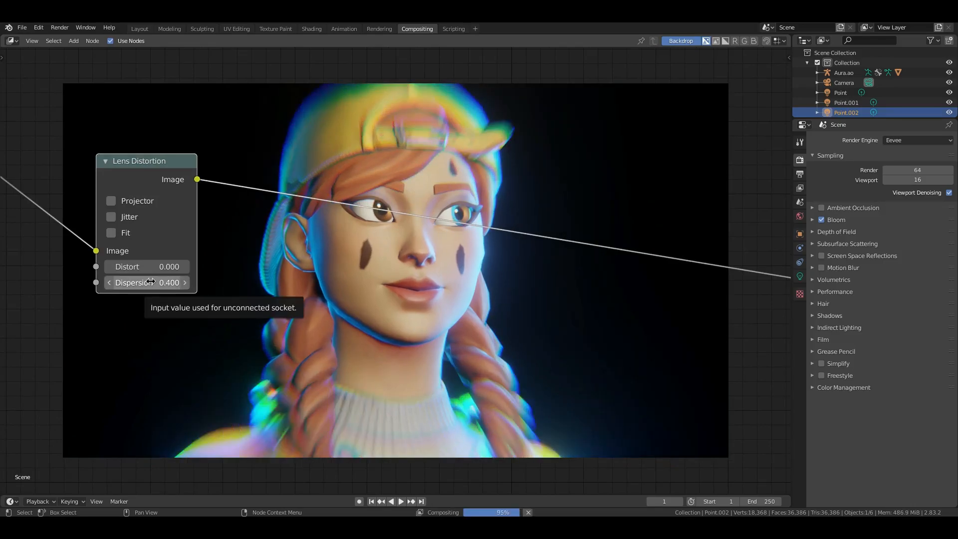
Set Dispersion to 1.000 with Fit enabled, trying Projector mode and turning it back off
drag(147, 282, 189, 282)
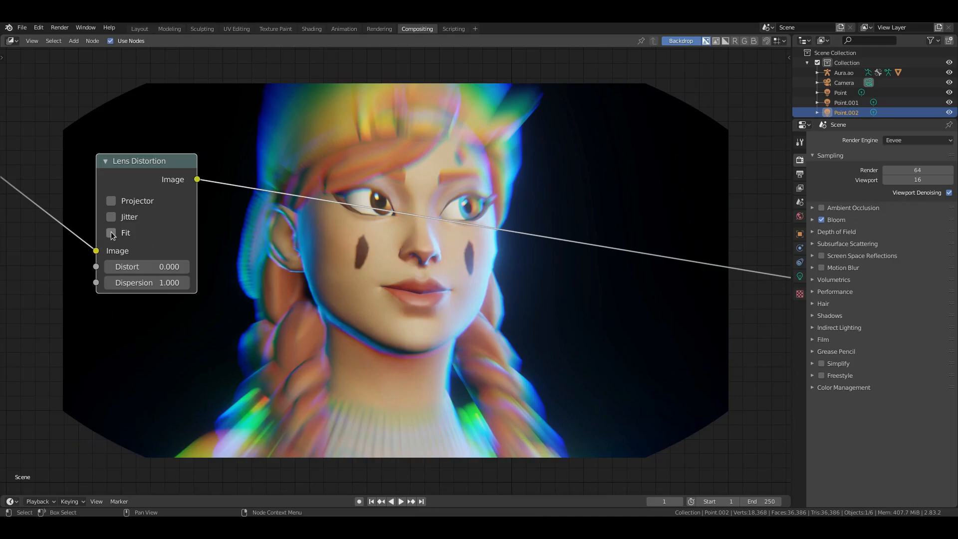
click(110, 233)
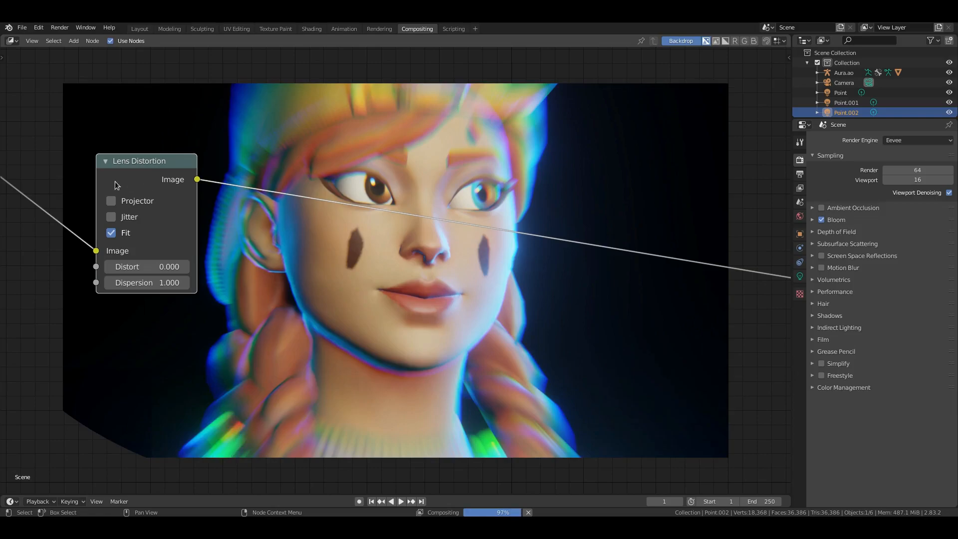
click(111, 201)
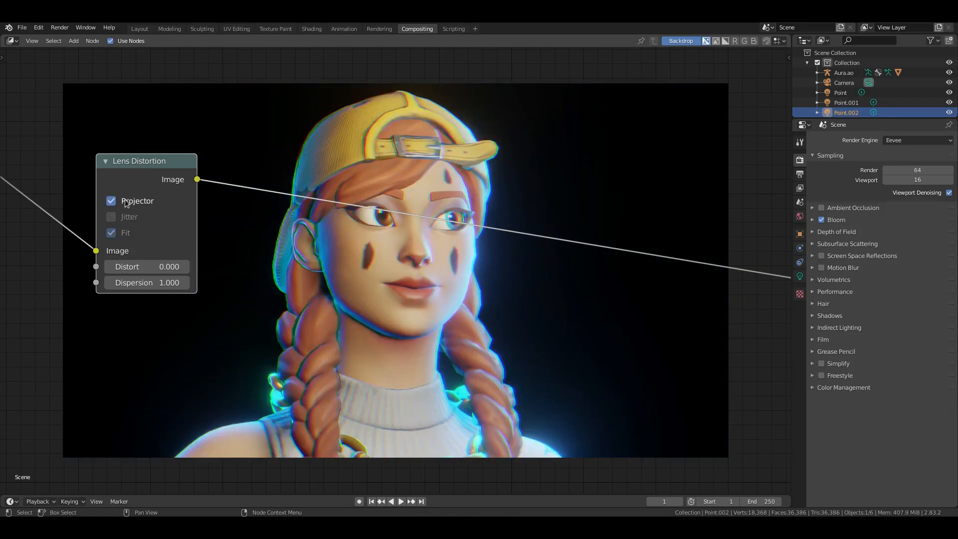
mouse_move(152, 210)
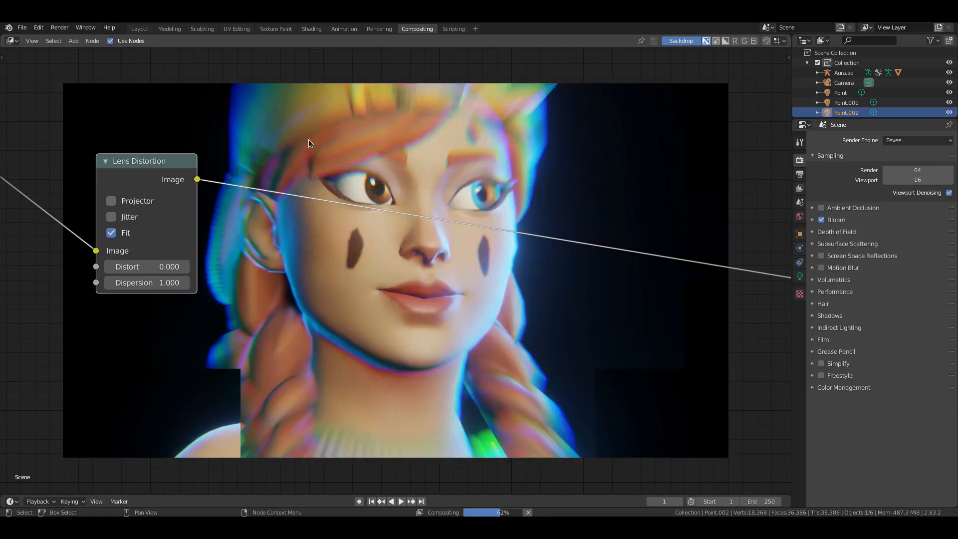
click(111, 200)
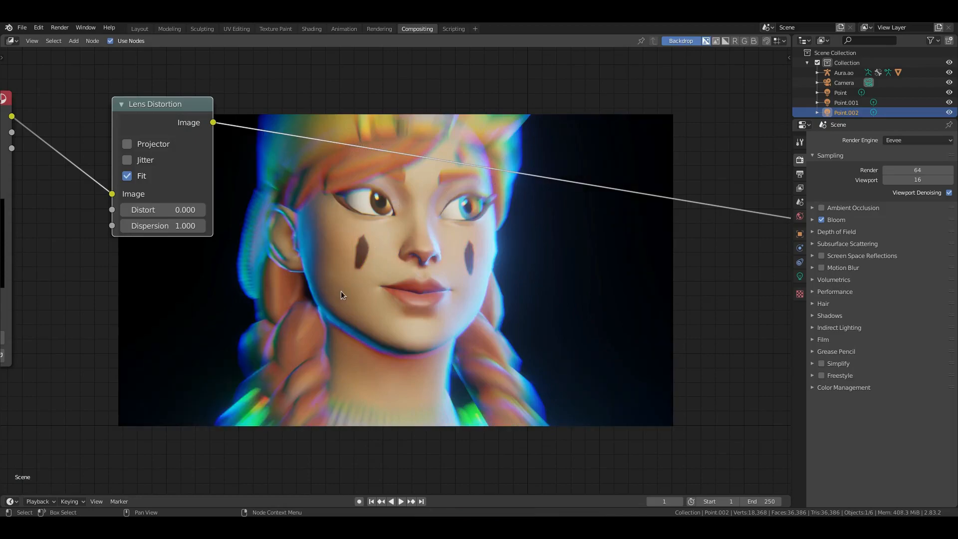
Toggle Jitter off and on, then enable Projector for horizontal colour splitting
click(127, 143)
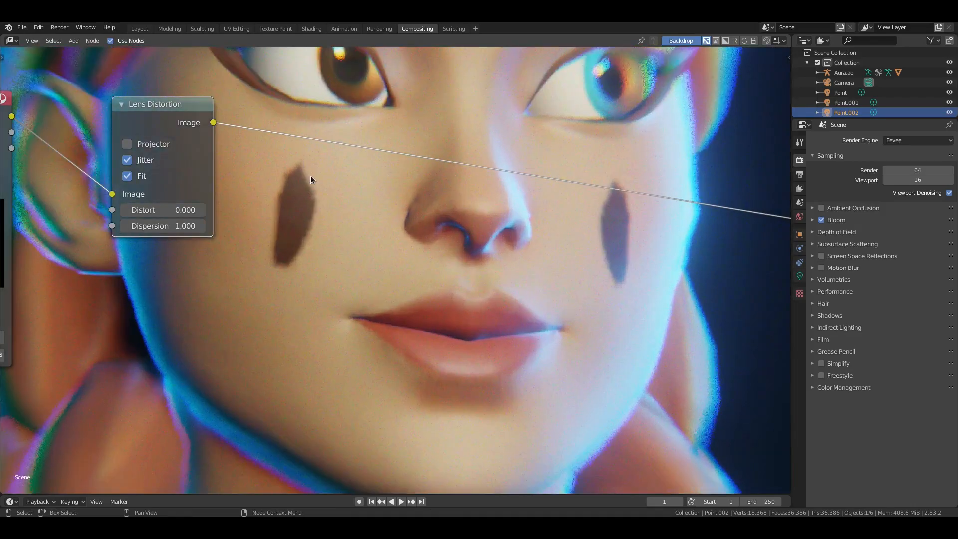
click(127, 159)
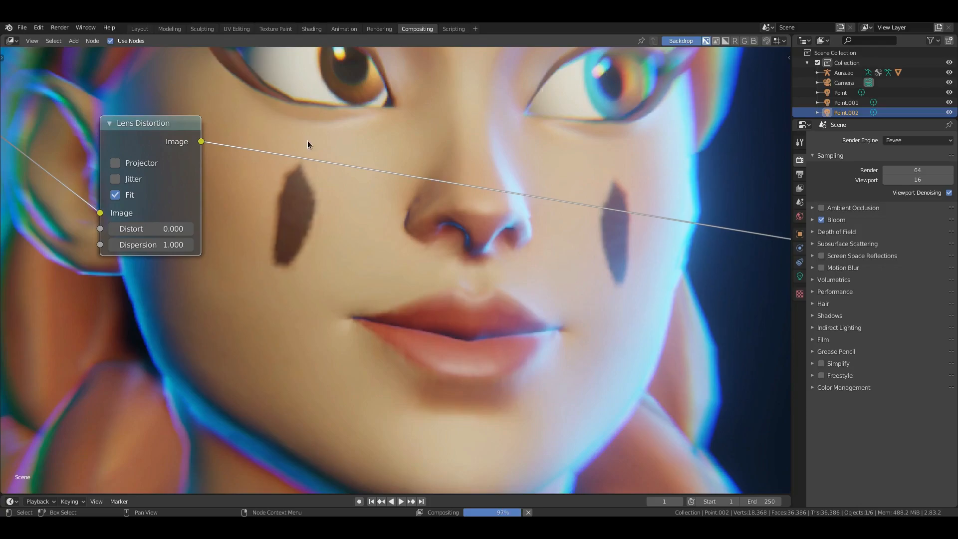
click(114, 179)
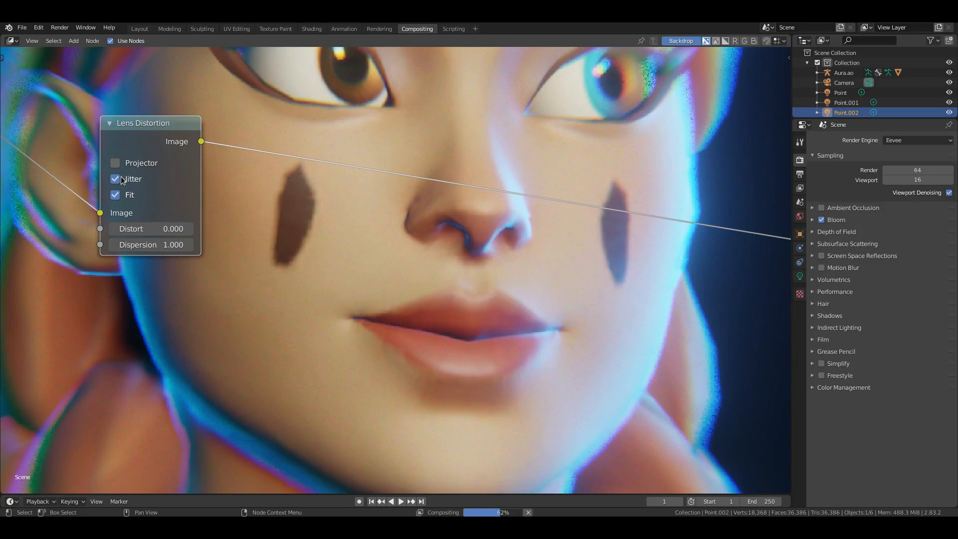
click(115, 162)
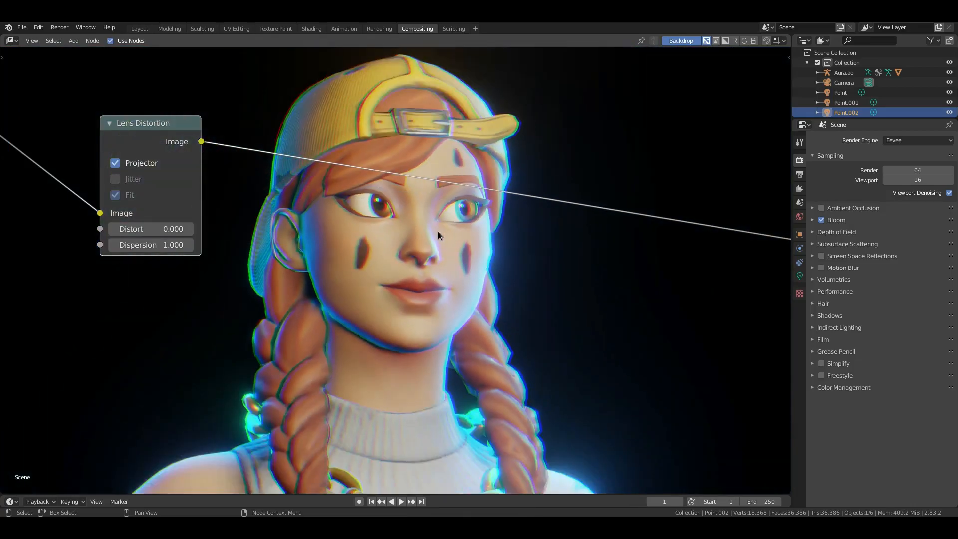
Turn Projector off and settle the Dispersion at a subtle 0.100 with Fit kept on
double_click(150, 245)
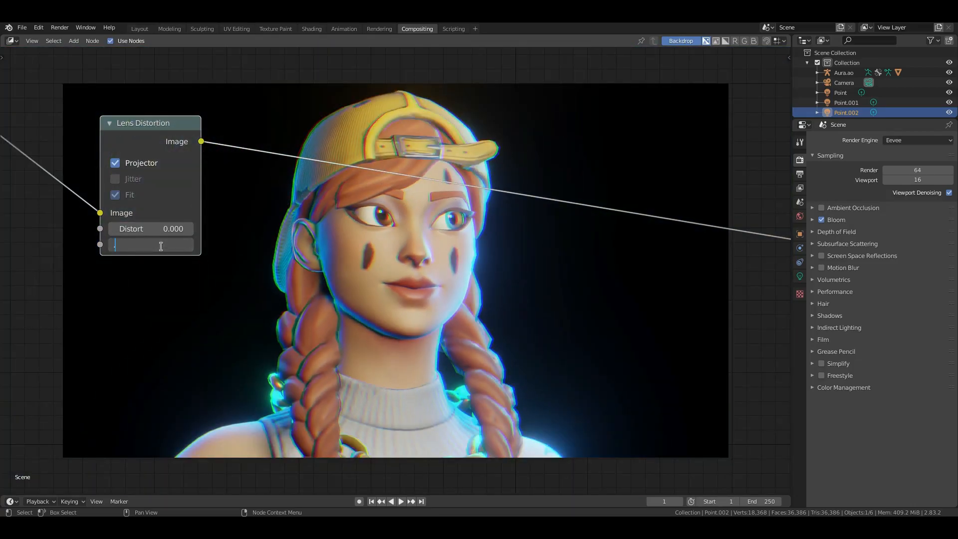
text(0.200)
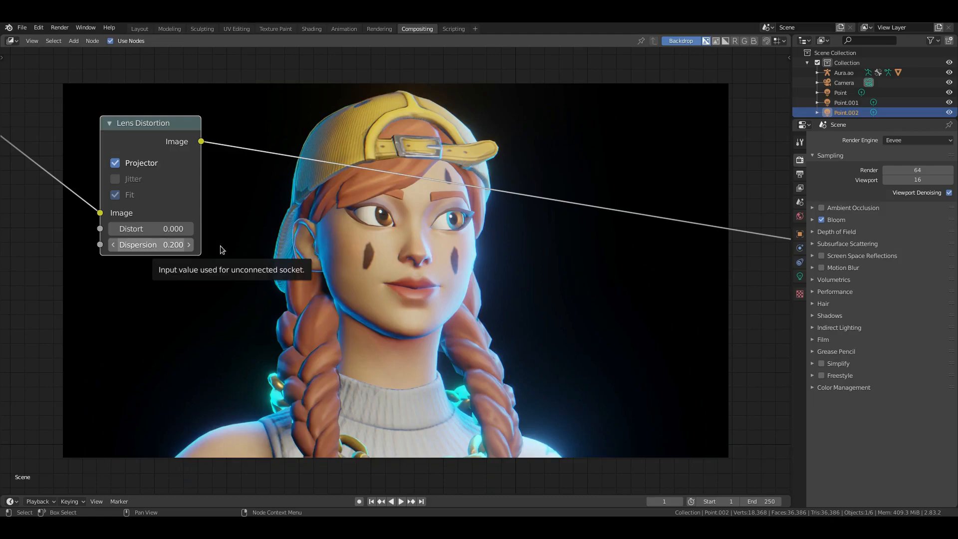
mouse_move(158, 245)
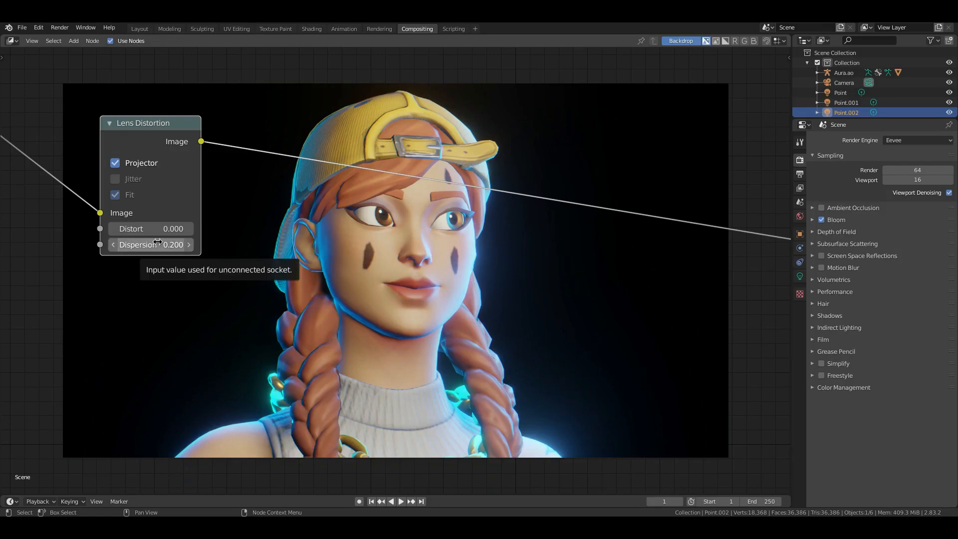
click(115, 162)
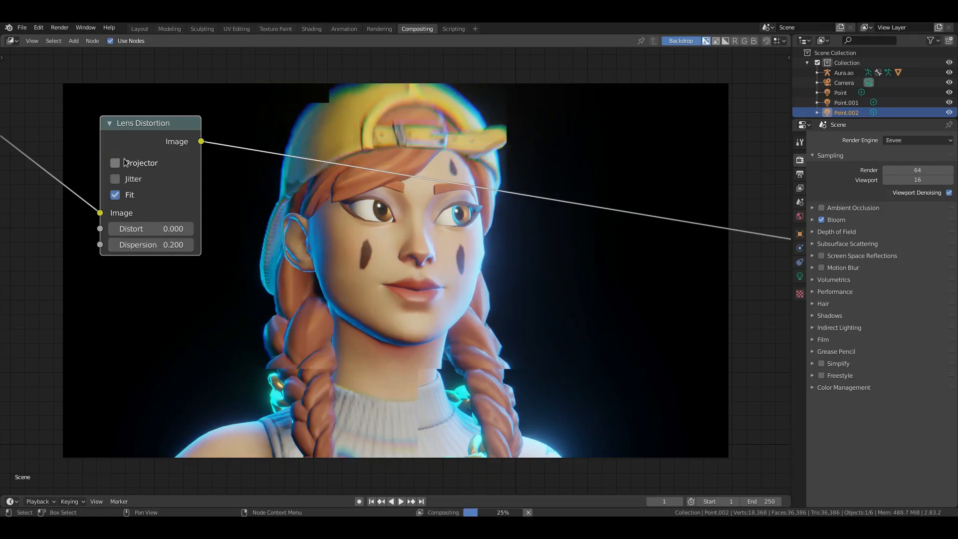
double_click(151, 244)
text(0.00)
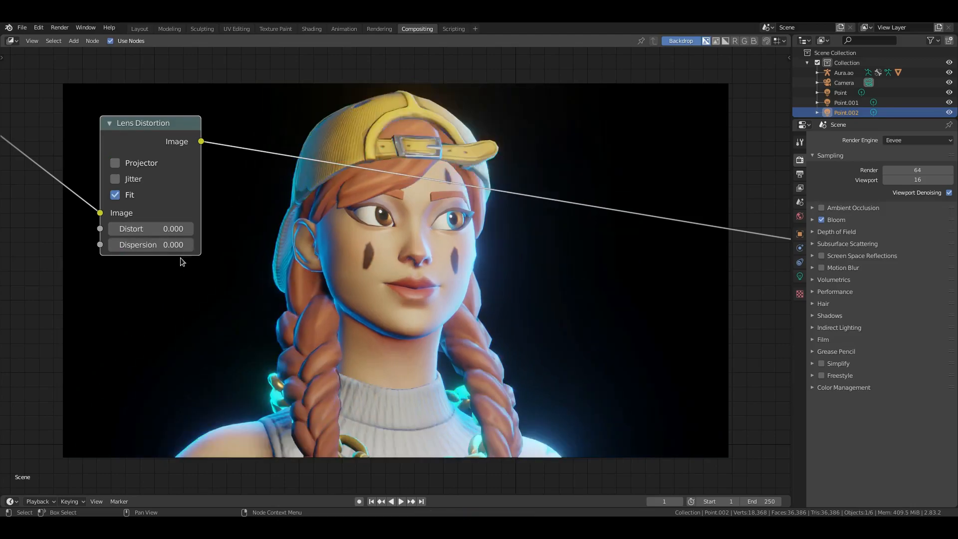
text(0.05)
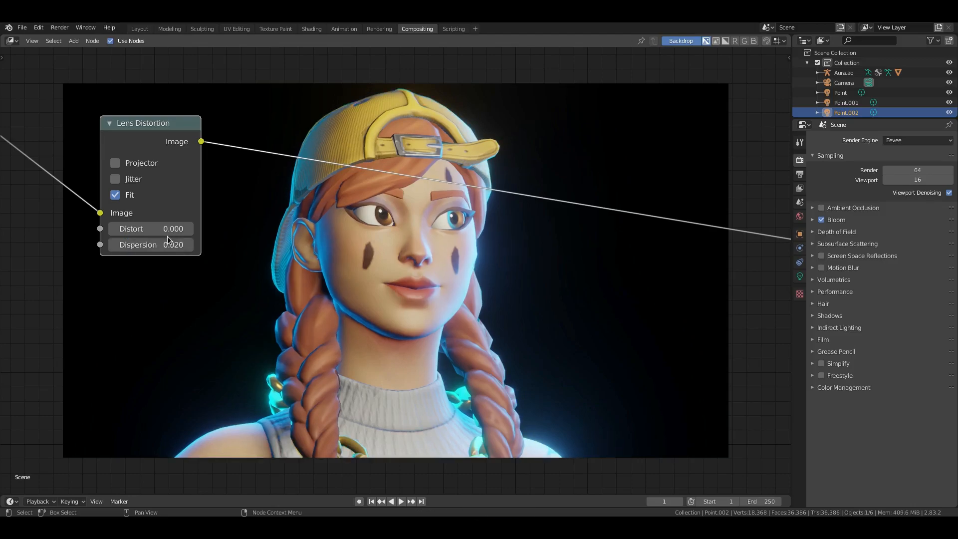
drag(153, 244, 173, 245)
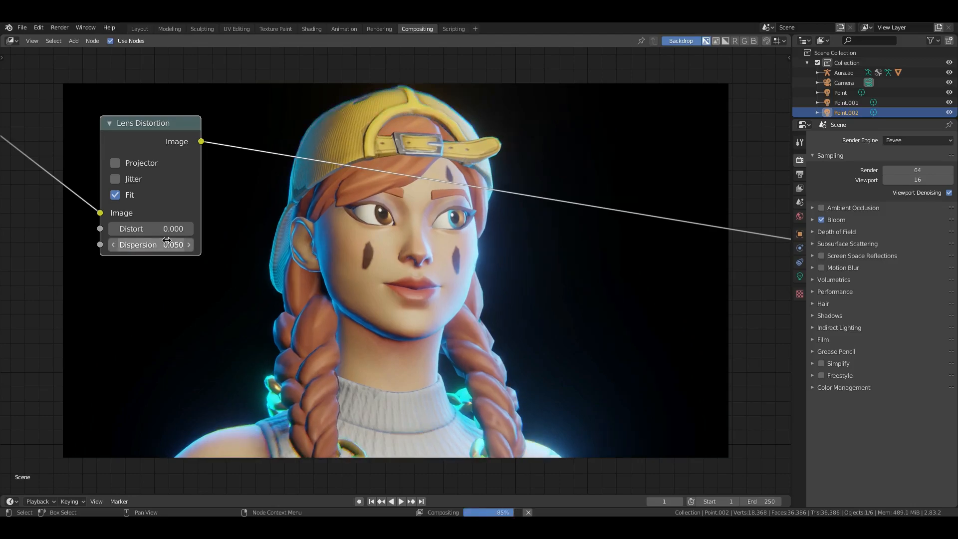
double_click(150, 245)
text(0.100)
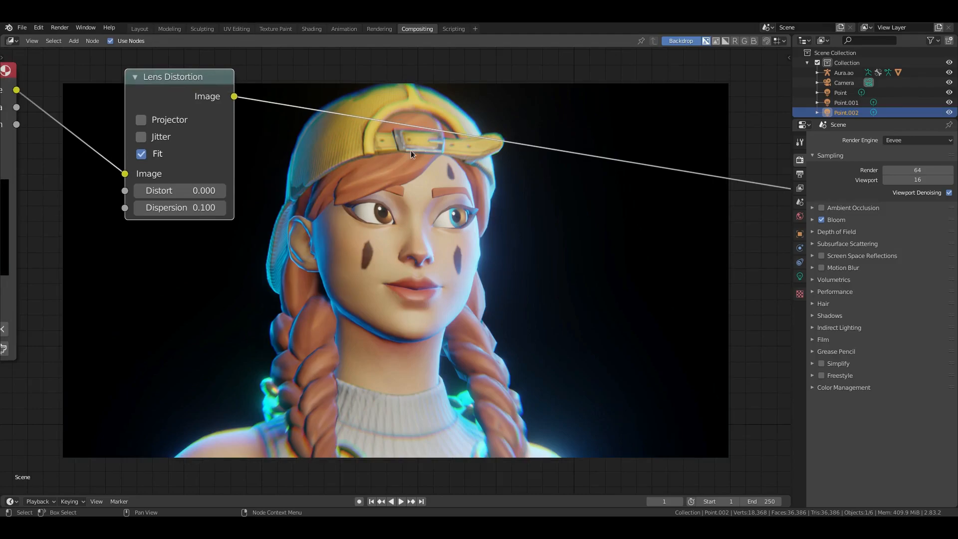
Shift the camera slightly along X in Layout so the portrait frames further left
click(139, 29)
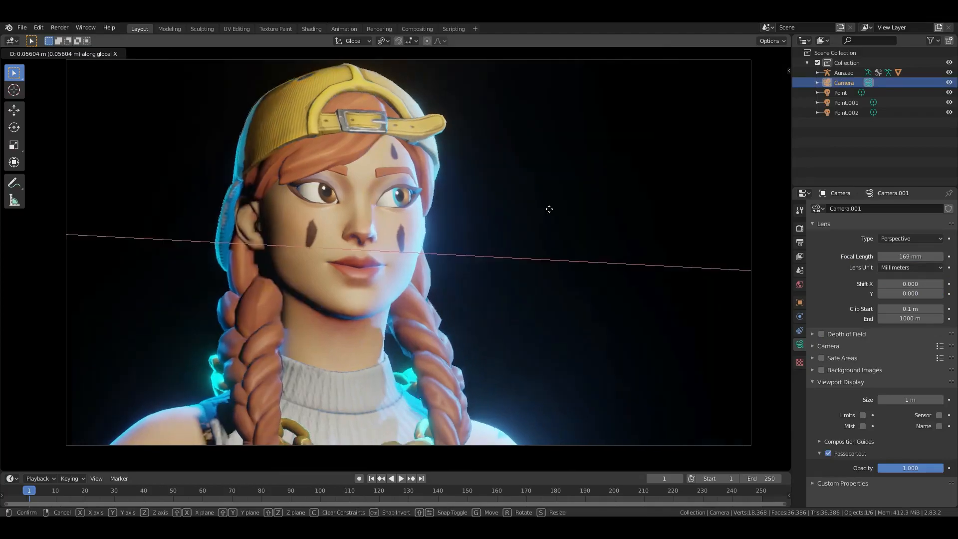
click(548, 208)
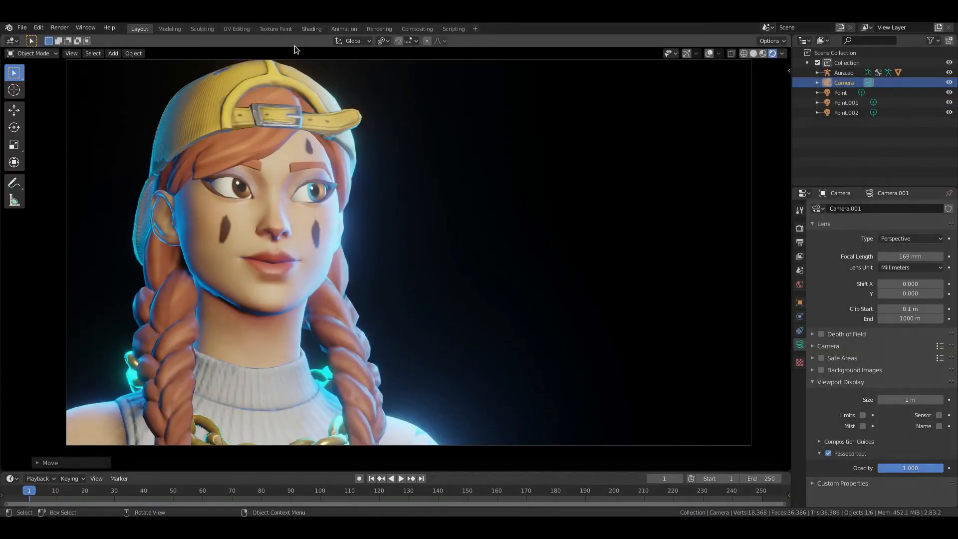
click(417, 29)
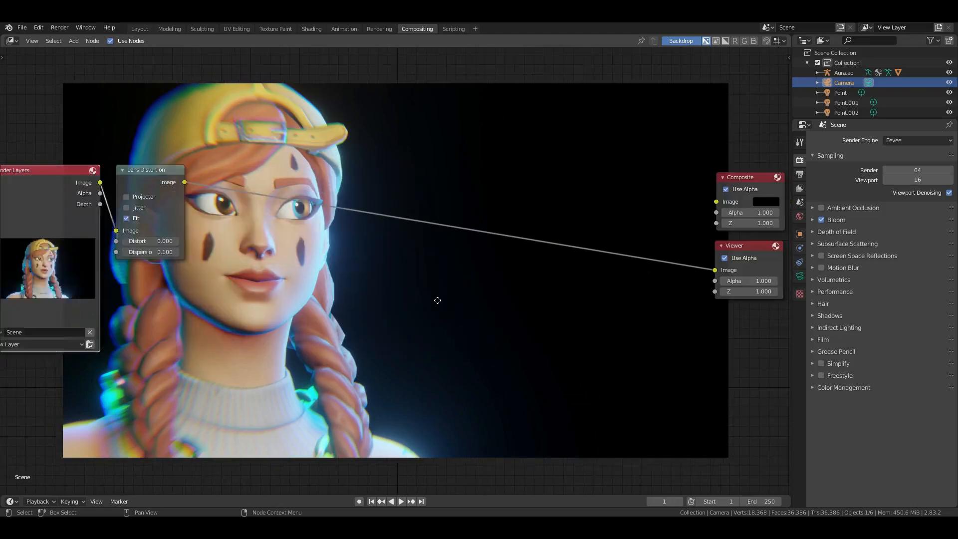
Link the Lens Distortion Image output into the Composite node's Image input
drag(437, 300, 357, 301)
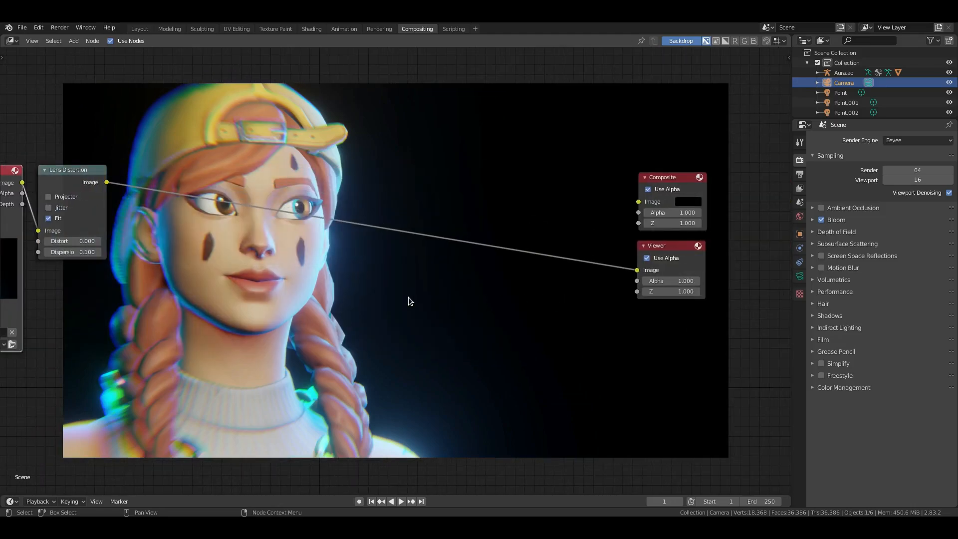
mouse_move(58, 28)
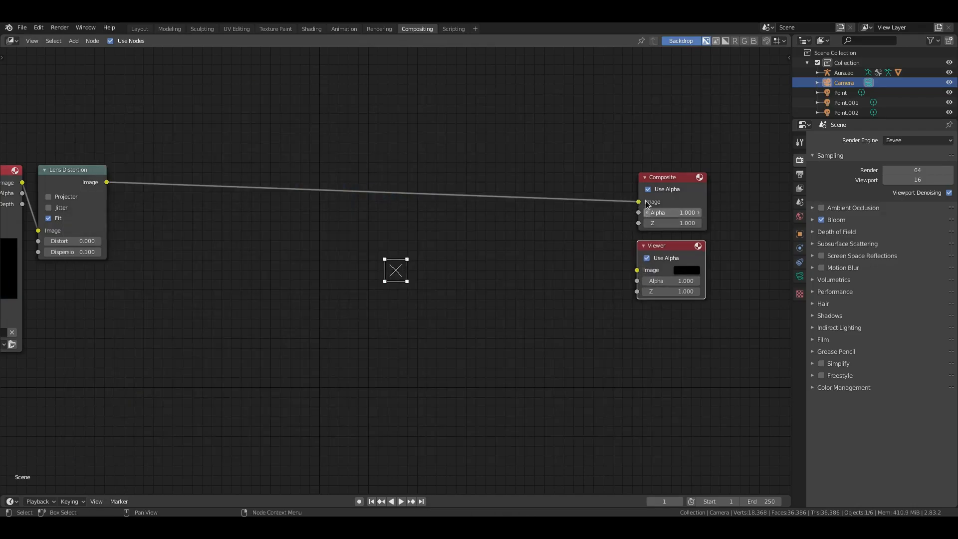
mouse_move(140, 59)
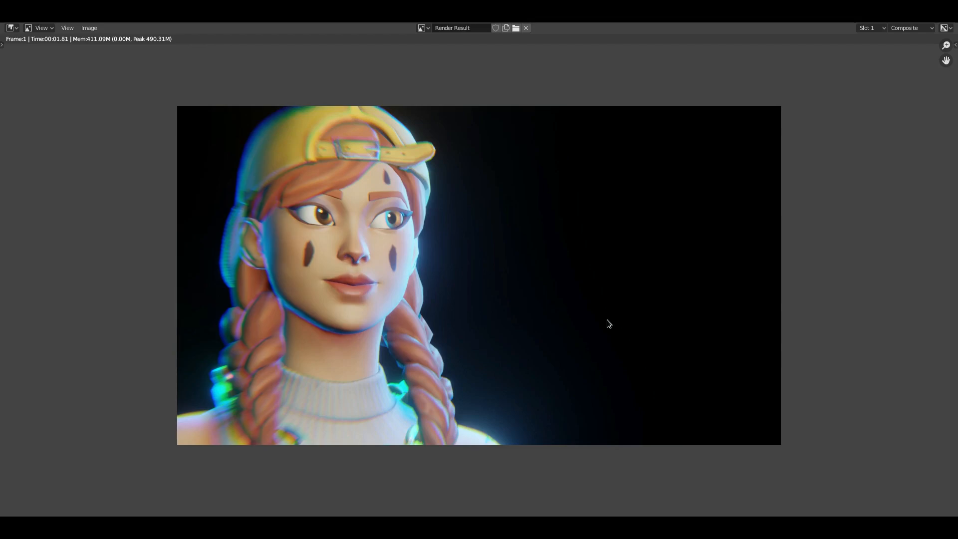
mouse_move(609, 326)
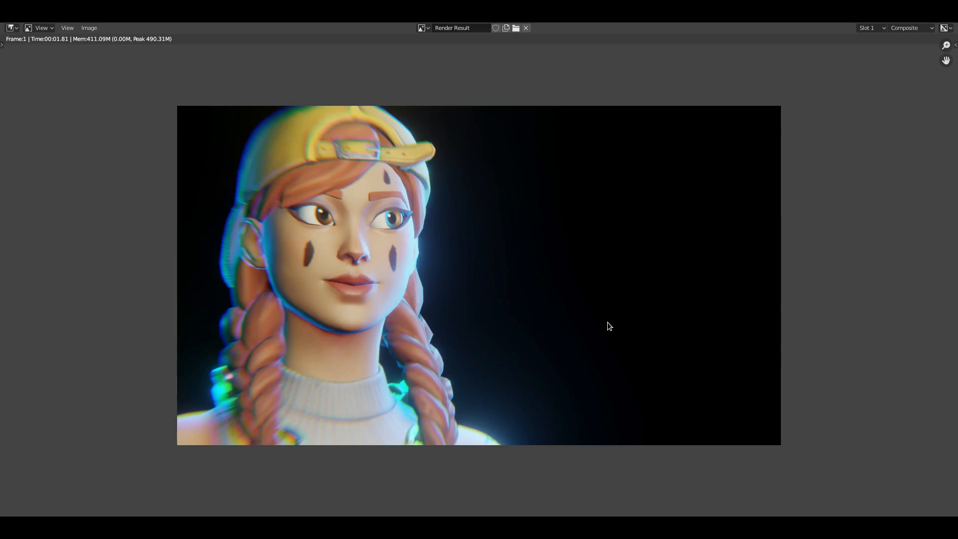